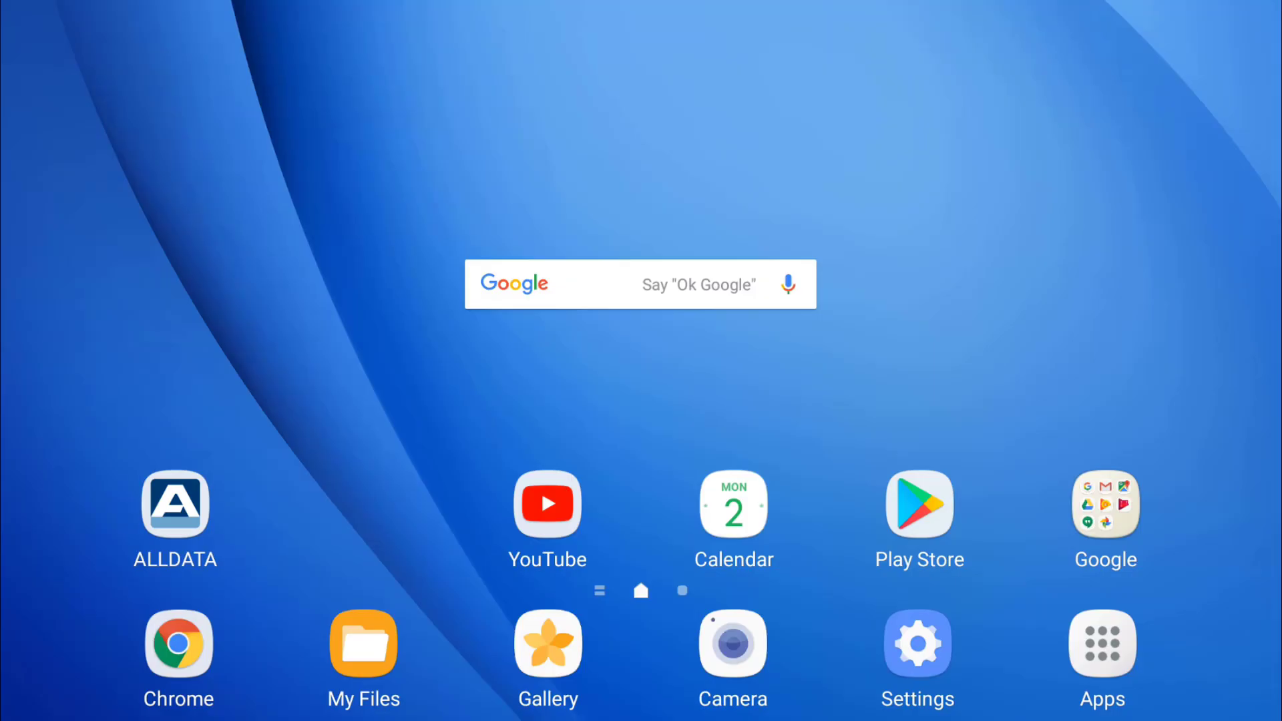
Launch the ALLDATA app from the home screen to reach the customer list
click(174, 504)
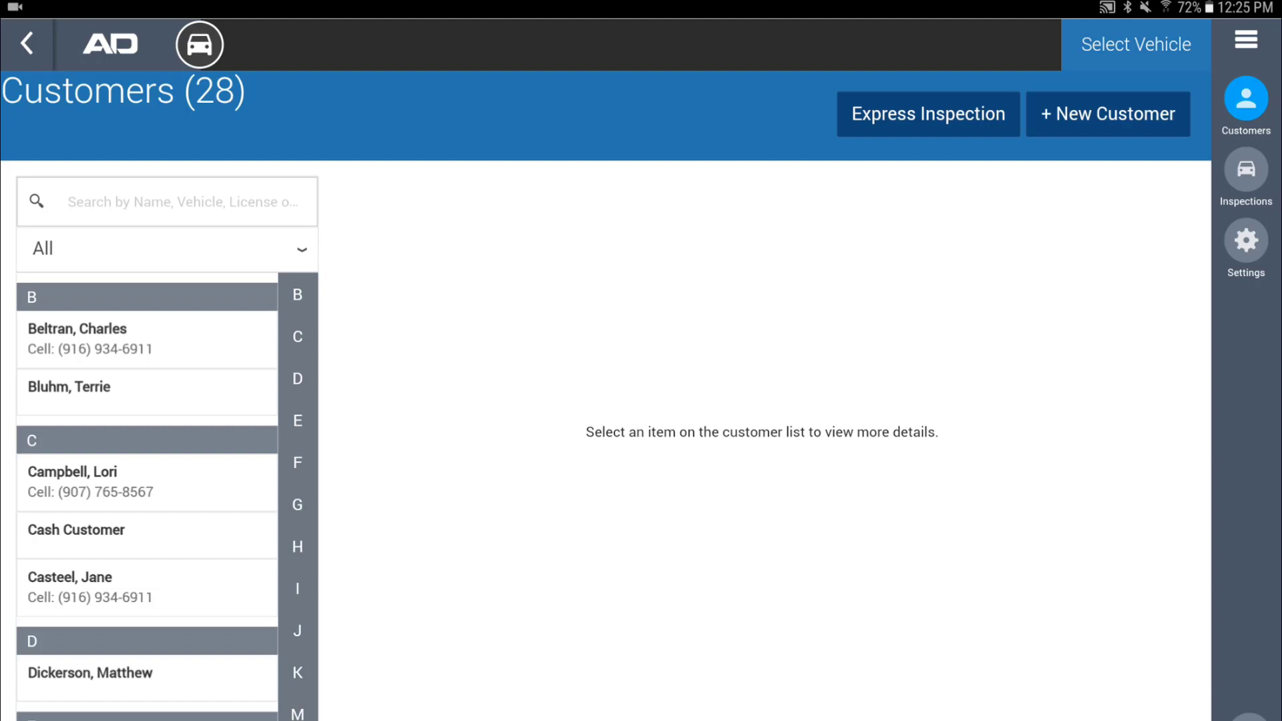
click(1108, 113)
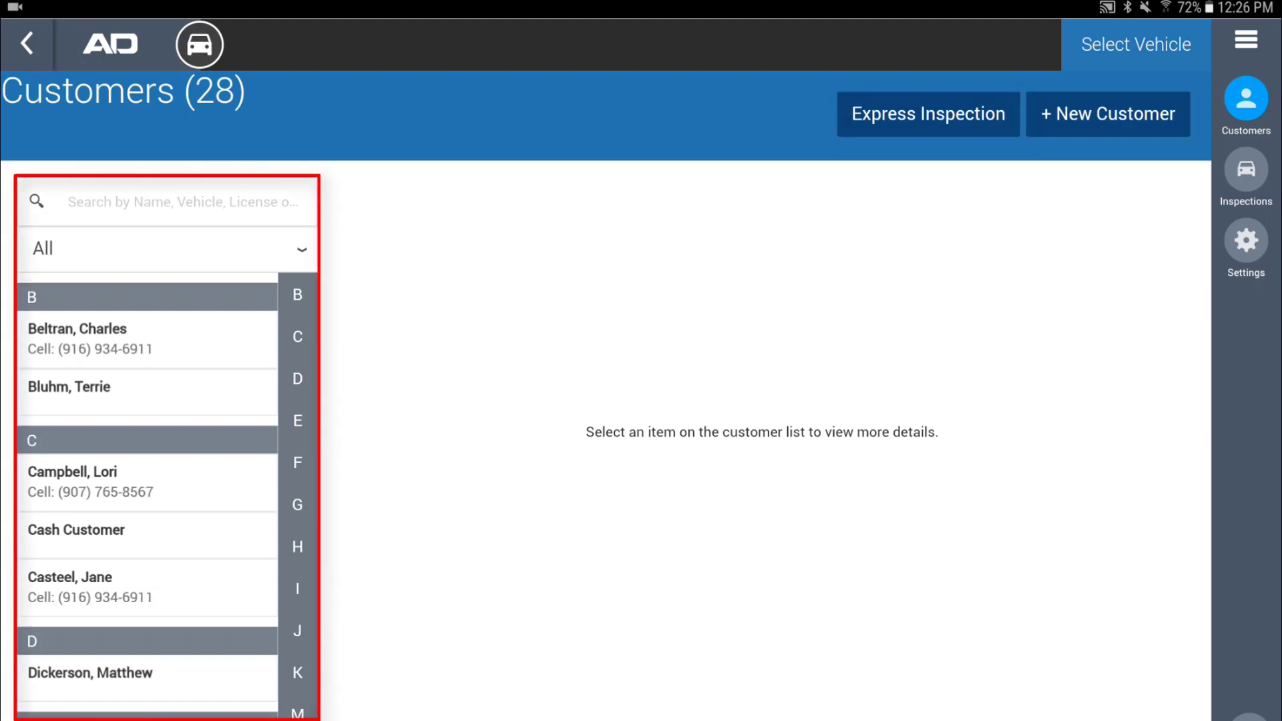
scroll(down, 3)
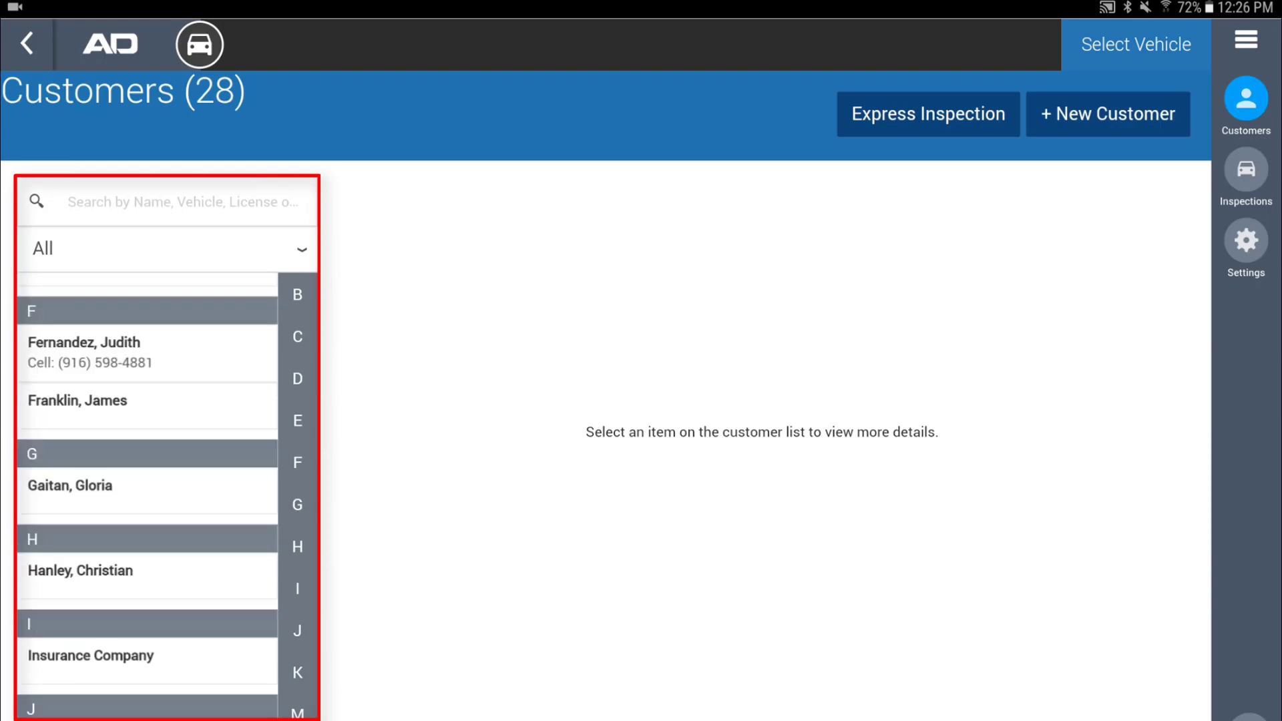
click(86, 571)
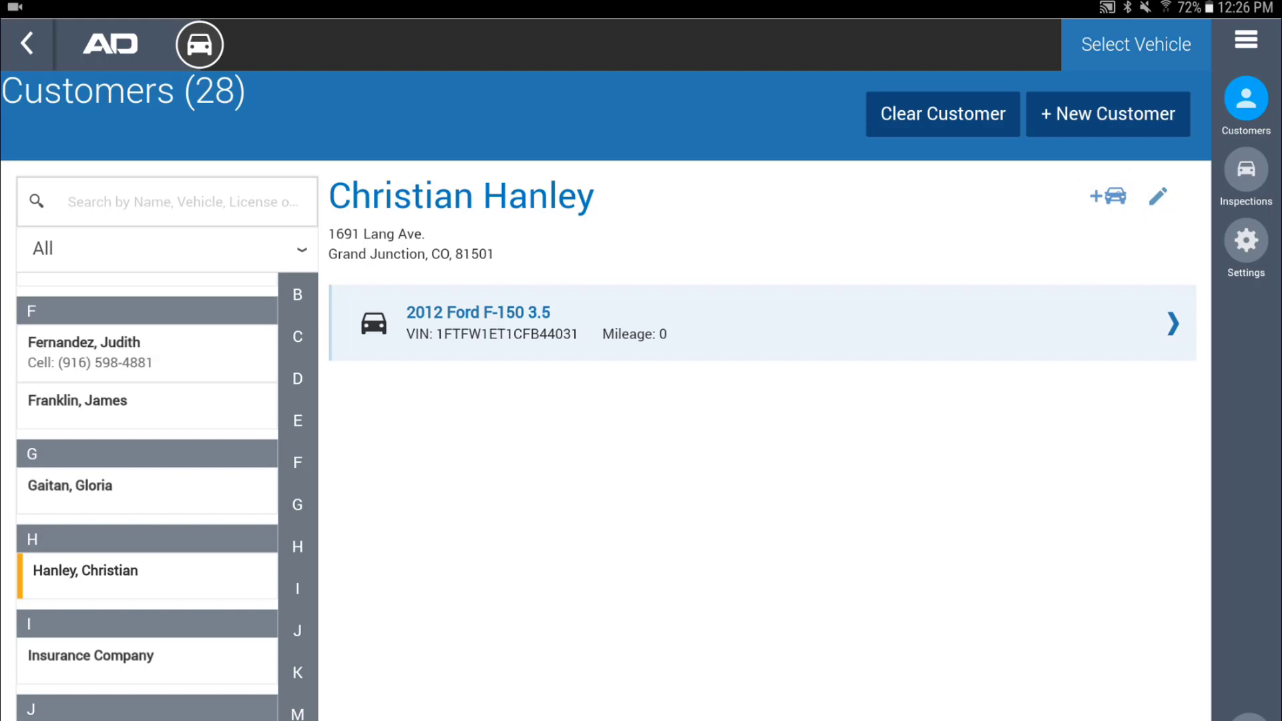
Check in the 2012 Ford F-150 with the Noisy Brakes symptom, creating estimate Q001094
click(760, 321)
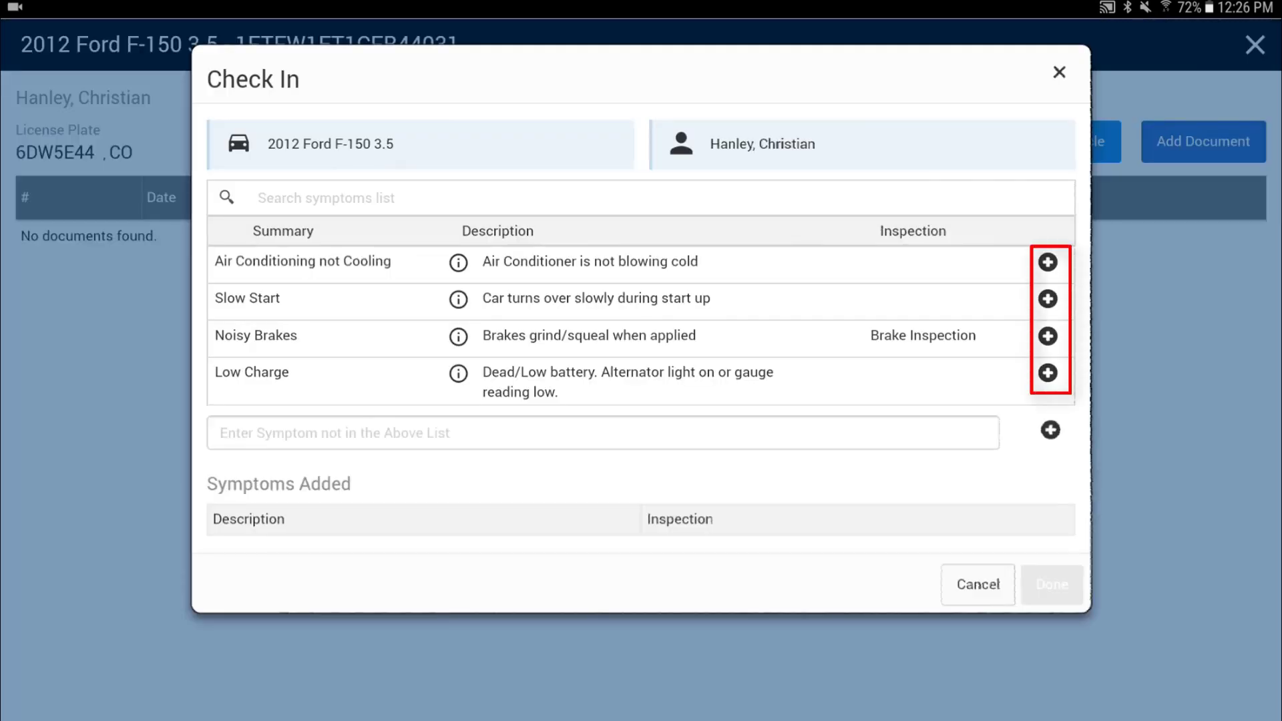
click(1047, 335)
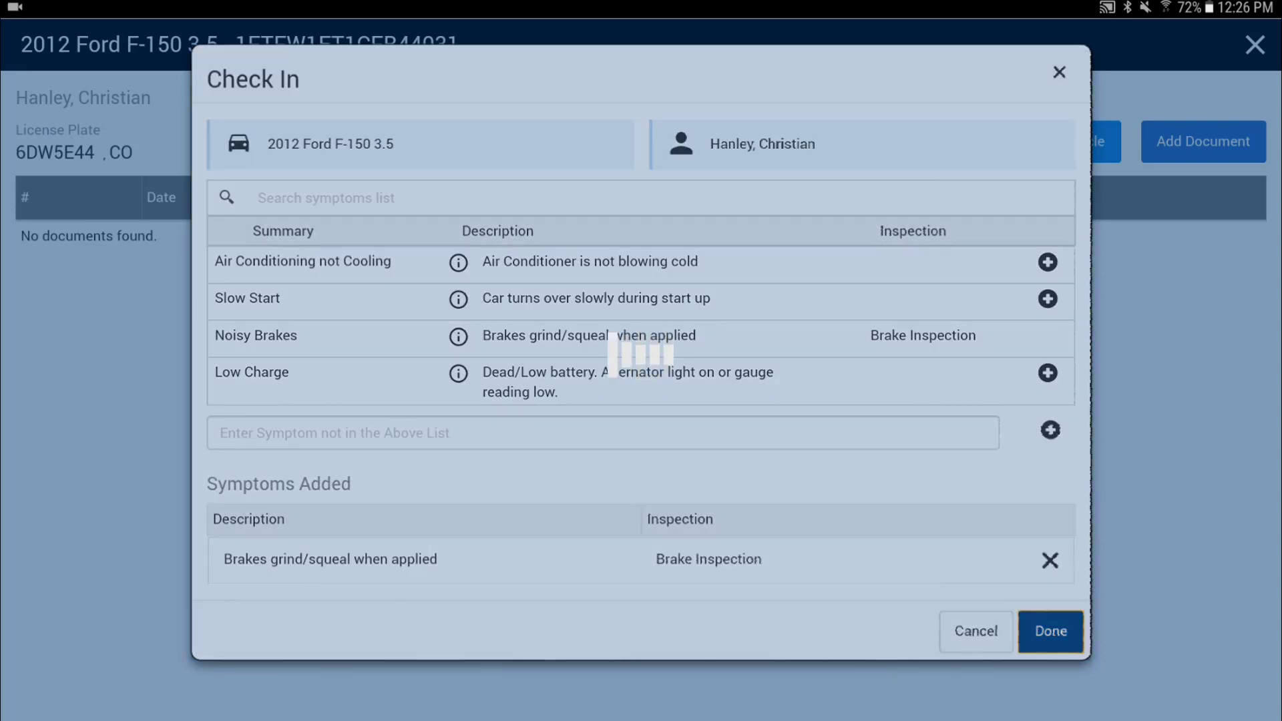
click(1049, 631)
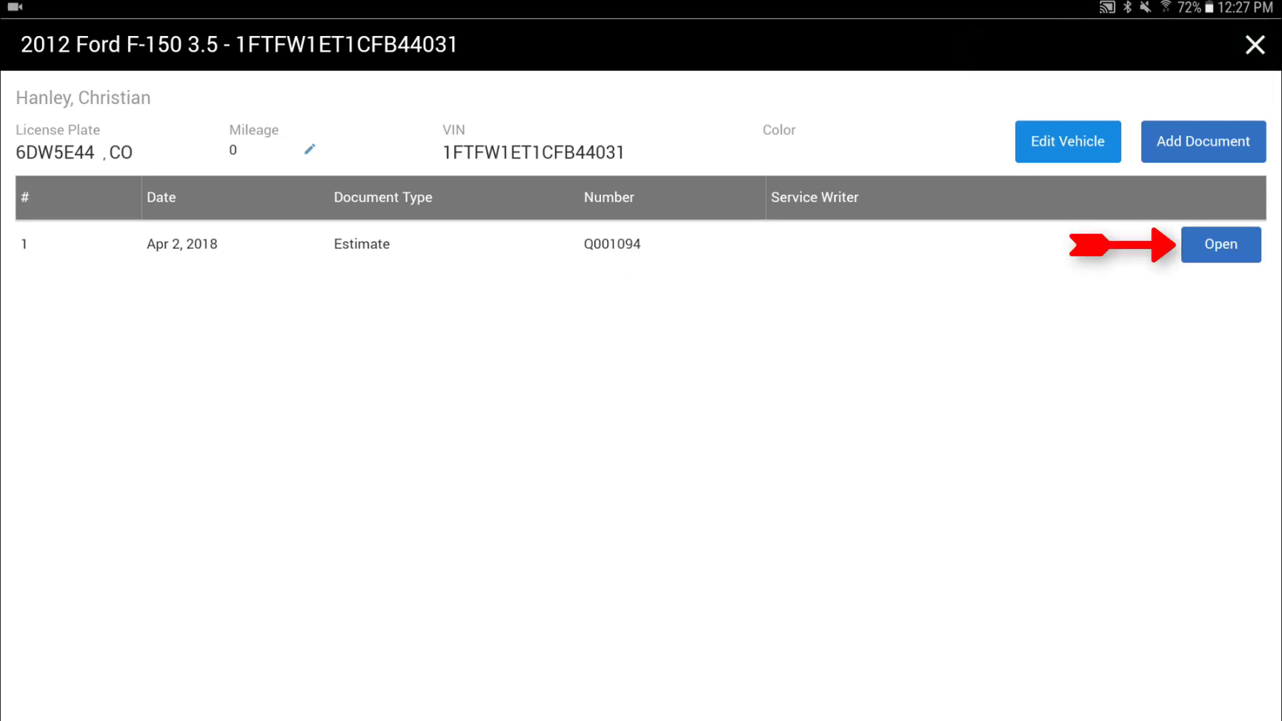
Open estimate Q001094 and start its Brake Inspection checklist
click(1219, 244)
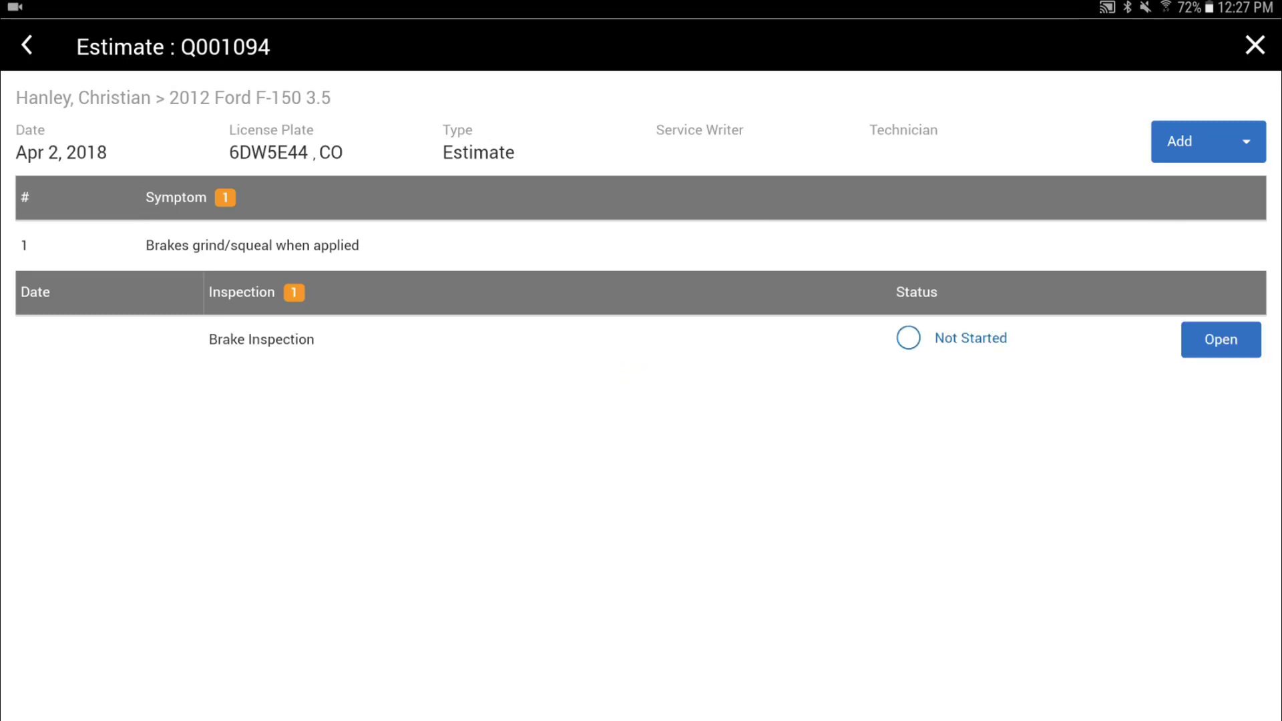
click(1220, 339)
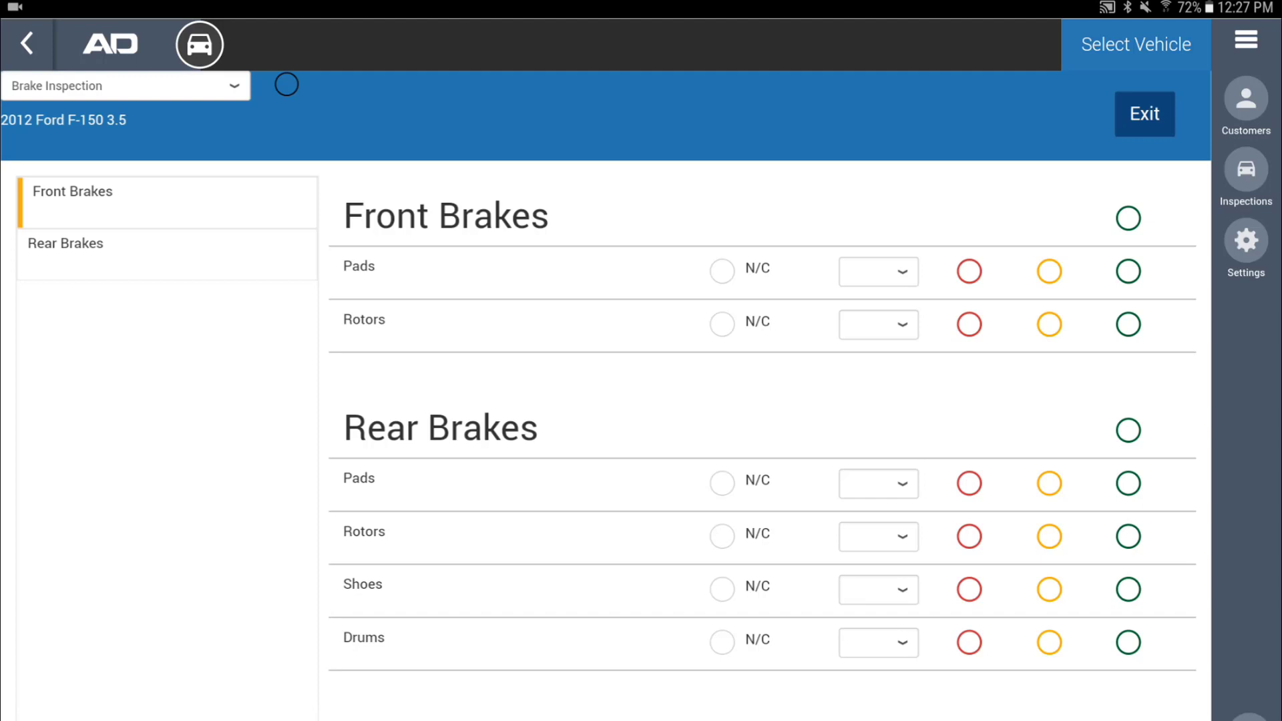
Record front pad readings of 2/32 left and 3/32 right, then save the brake ratings
text(2/32)
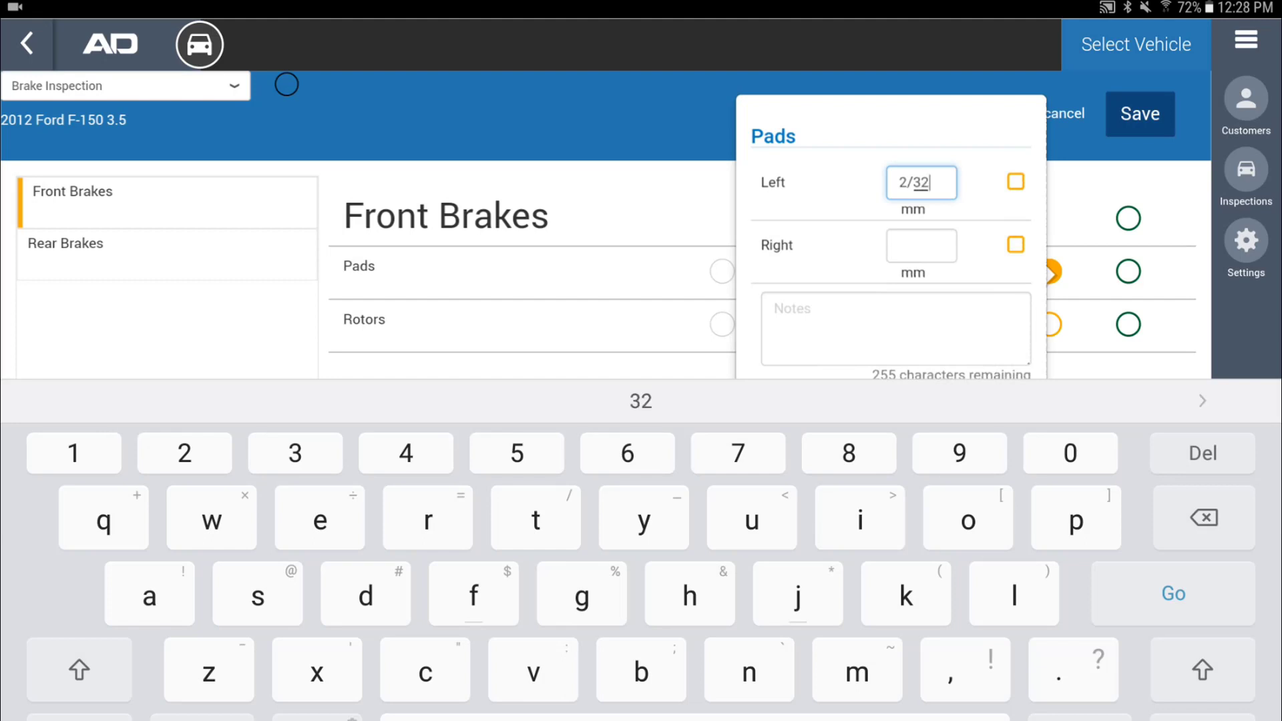
click(1015, 182)
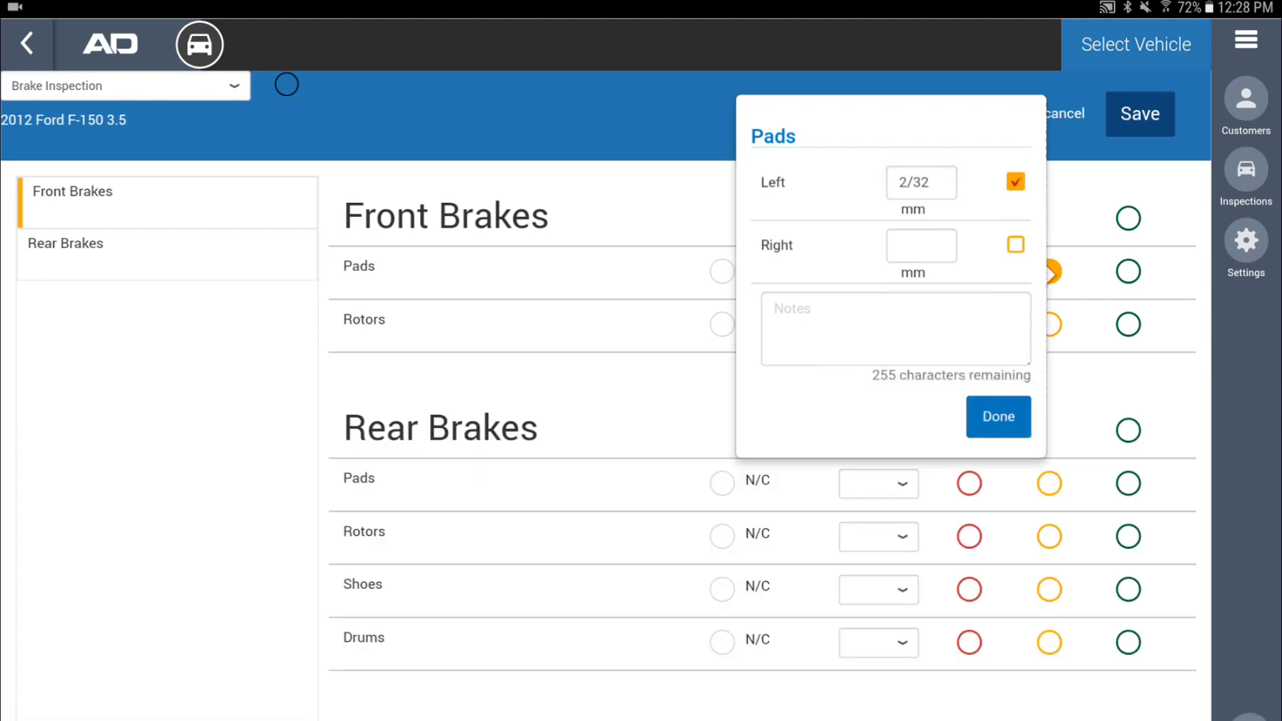
text(3/32)
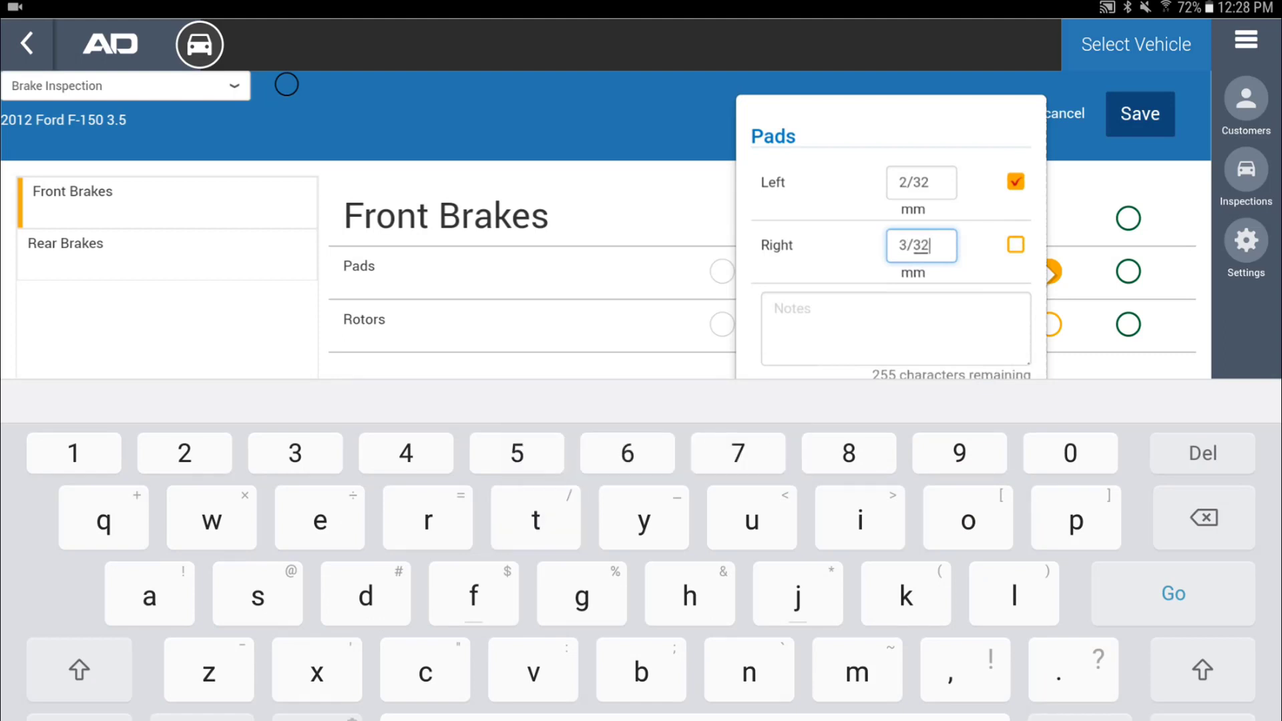
click(1015, 245)
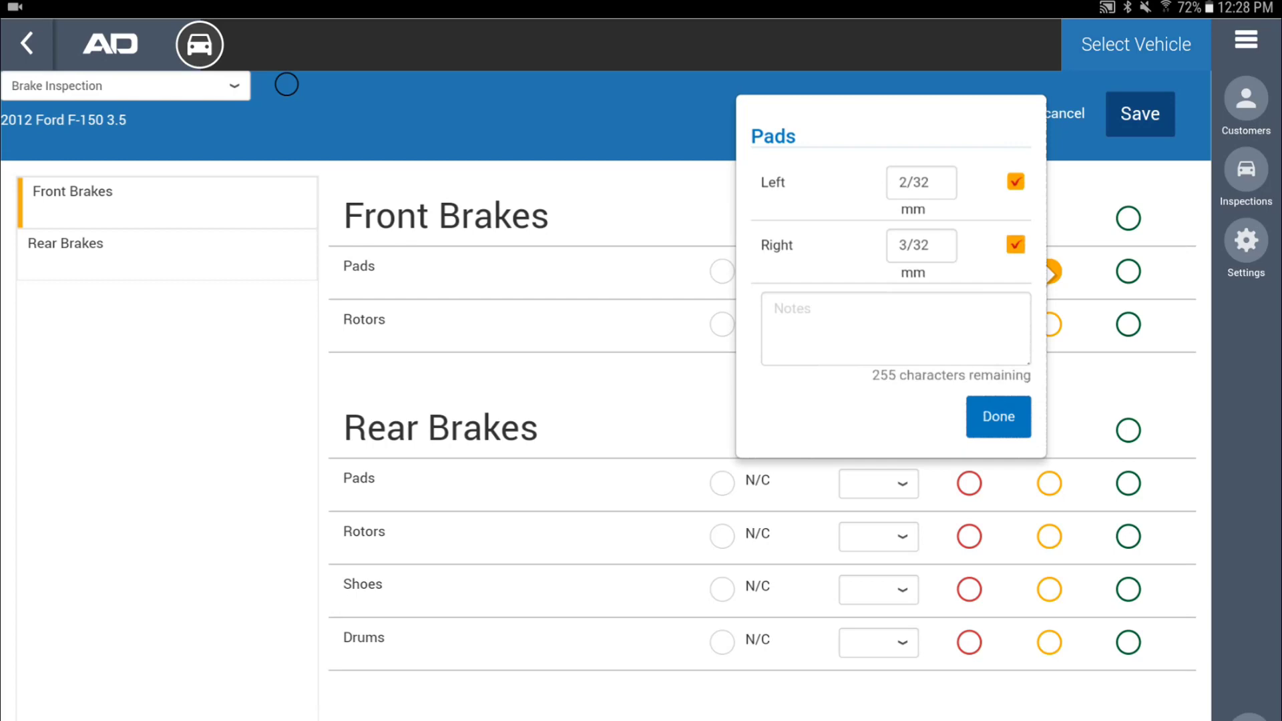
click(997, 417)
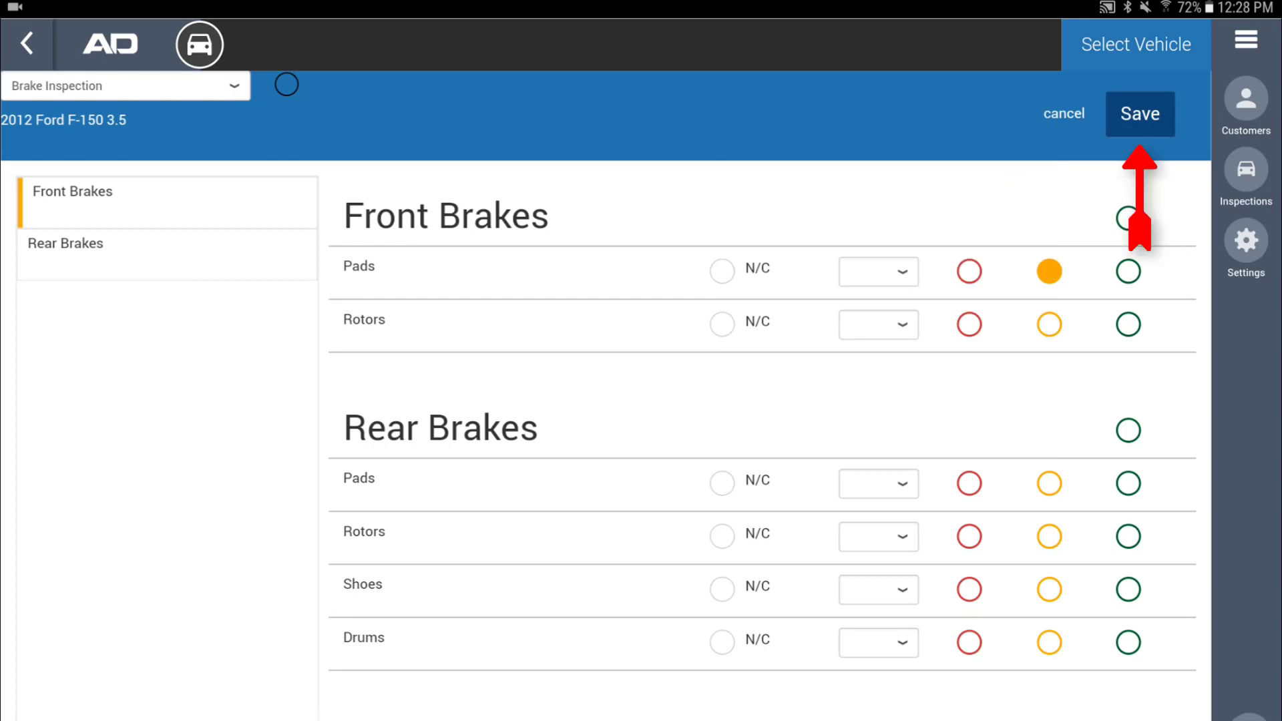
click(1127, 323)
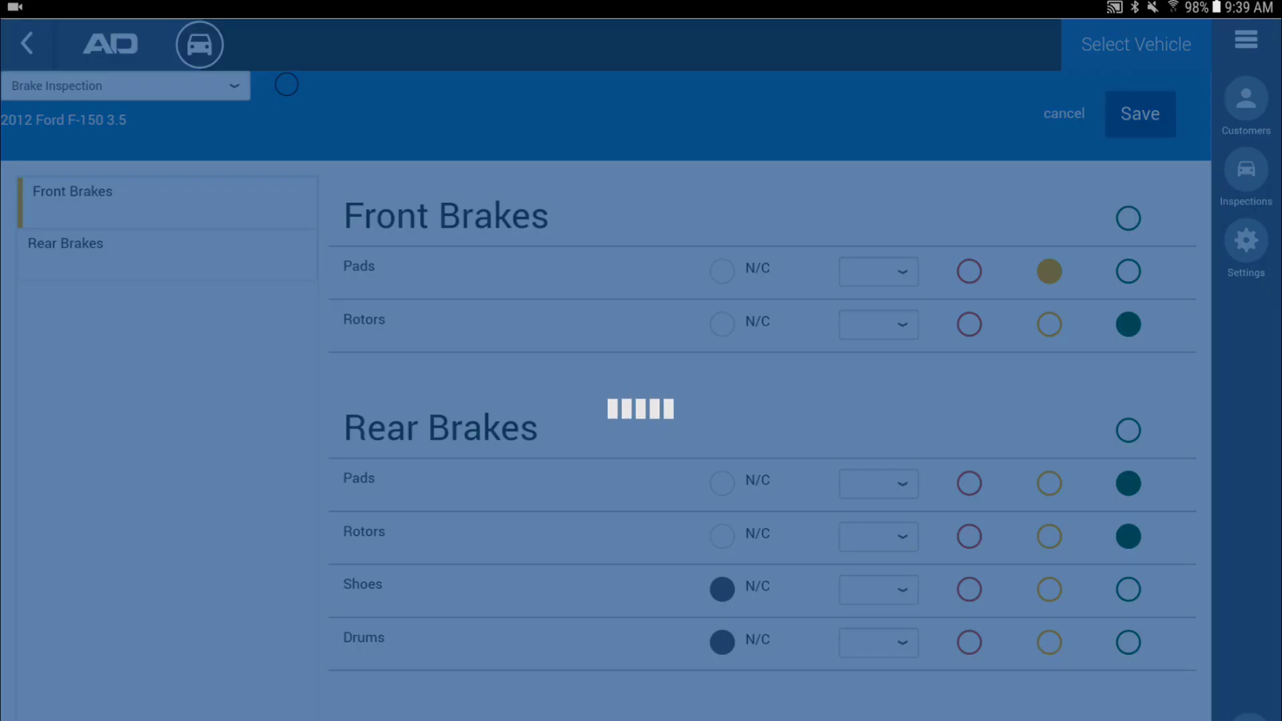
Exit the inspection and mark its status as Complete
click(1138, 112)
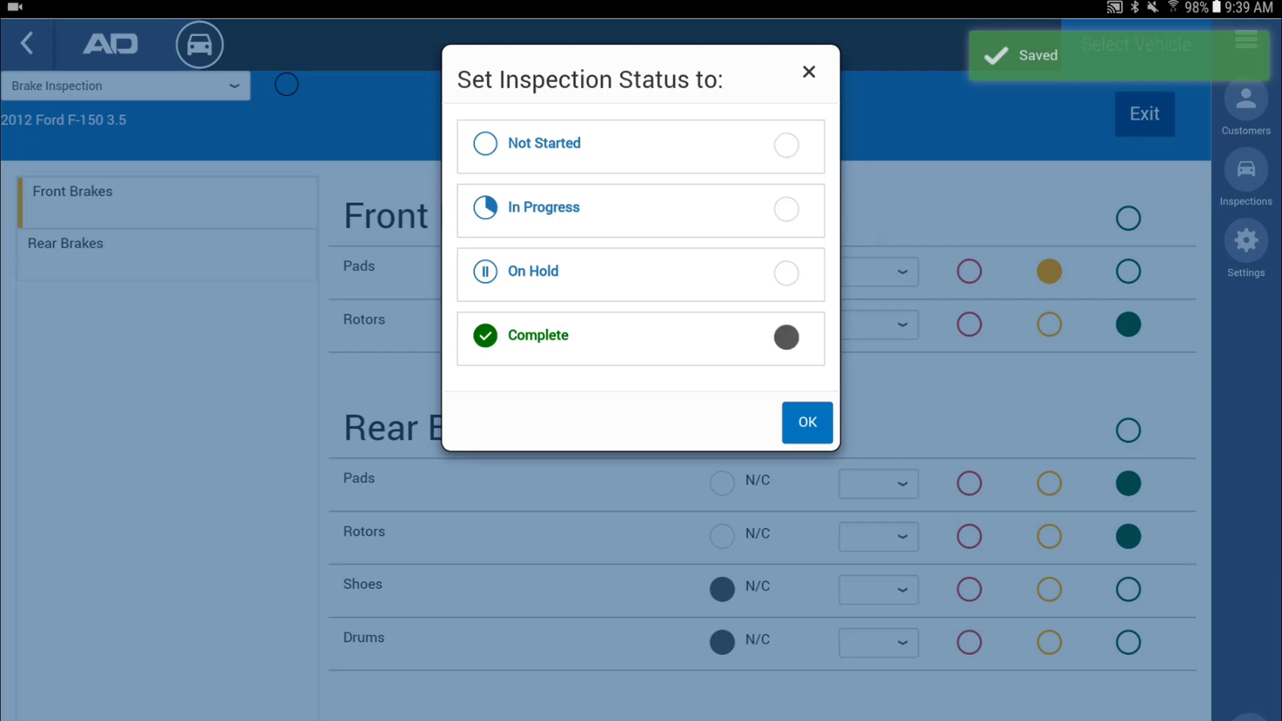
click(805, 423)
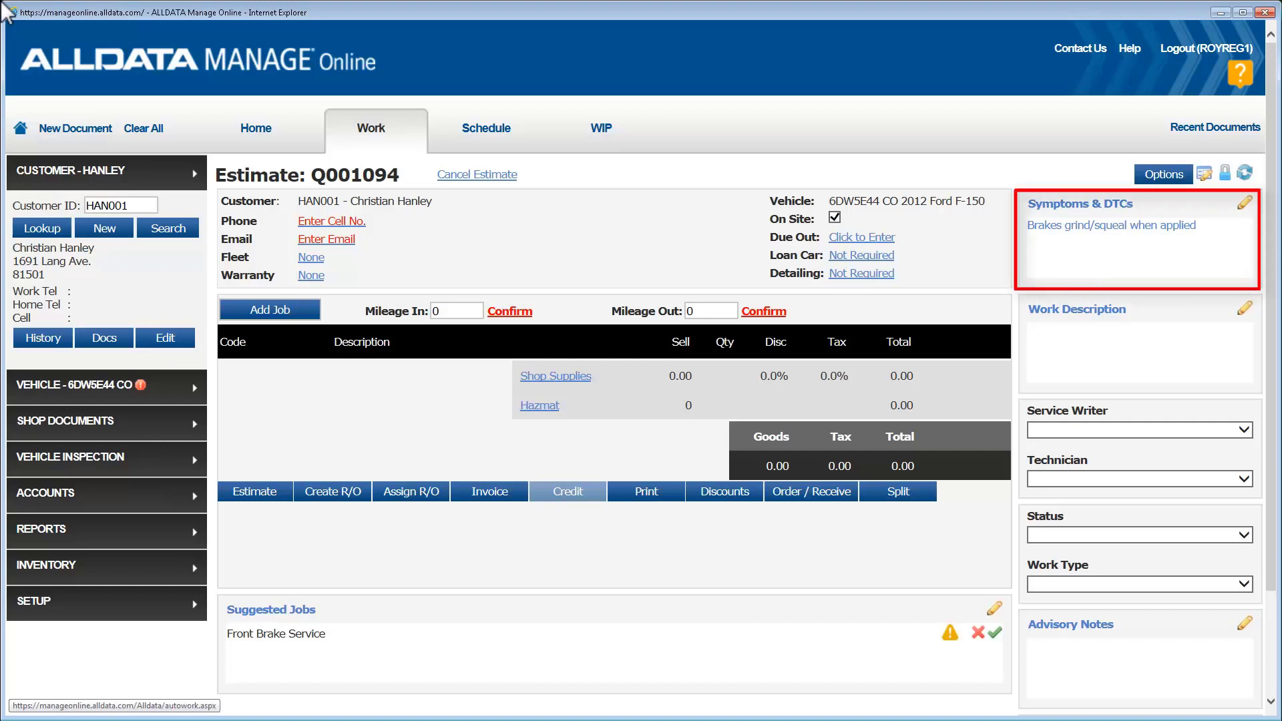
View the completed brake inspection attached to estimate Q001094 from its Work page
click(1137, 239)
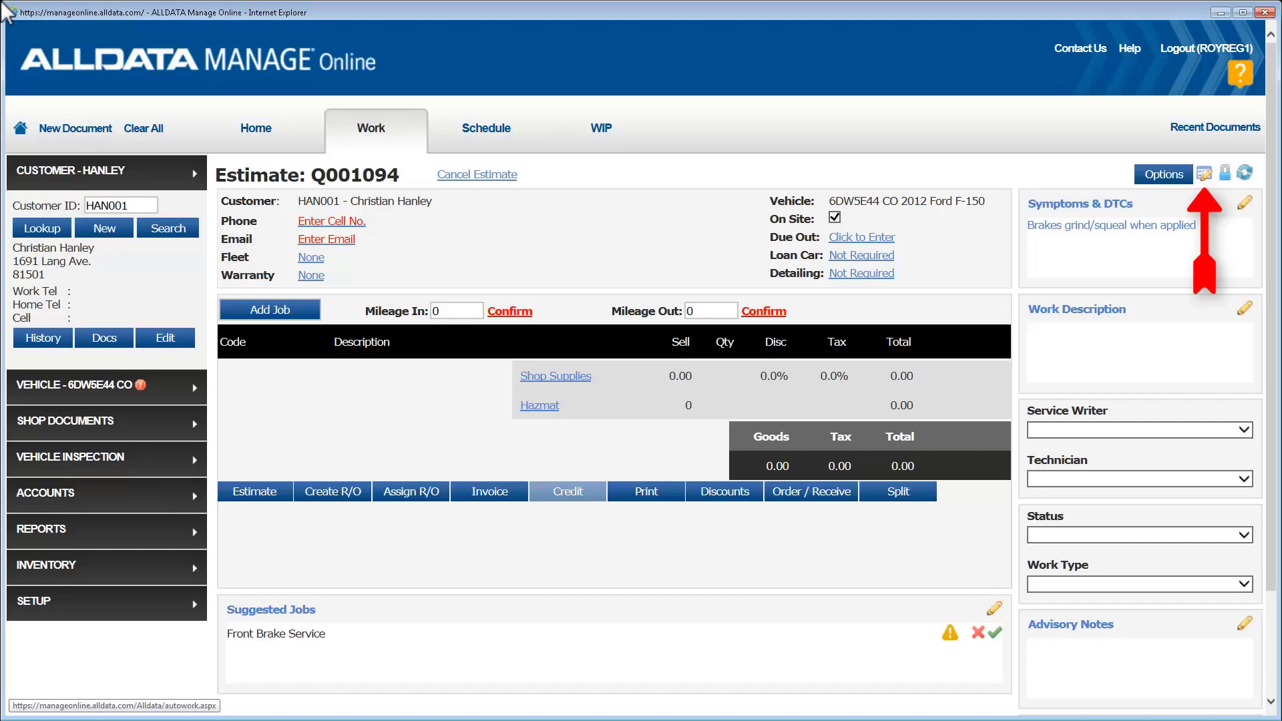
click(1205, 173)
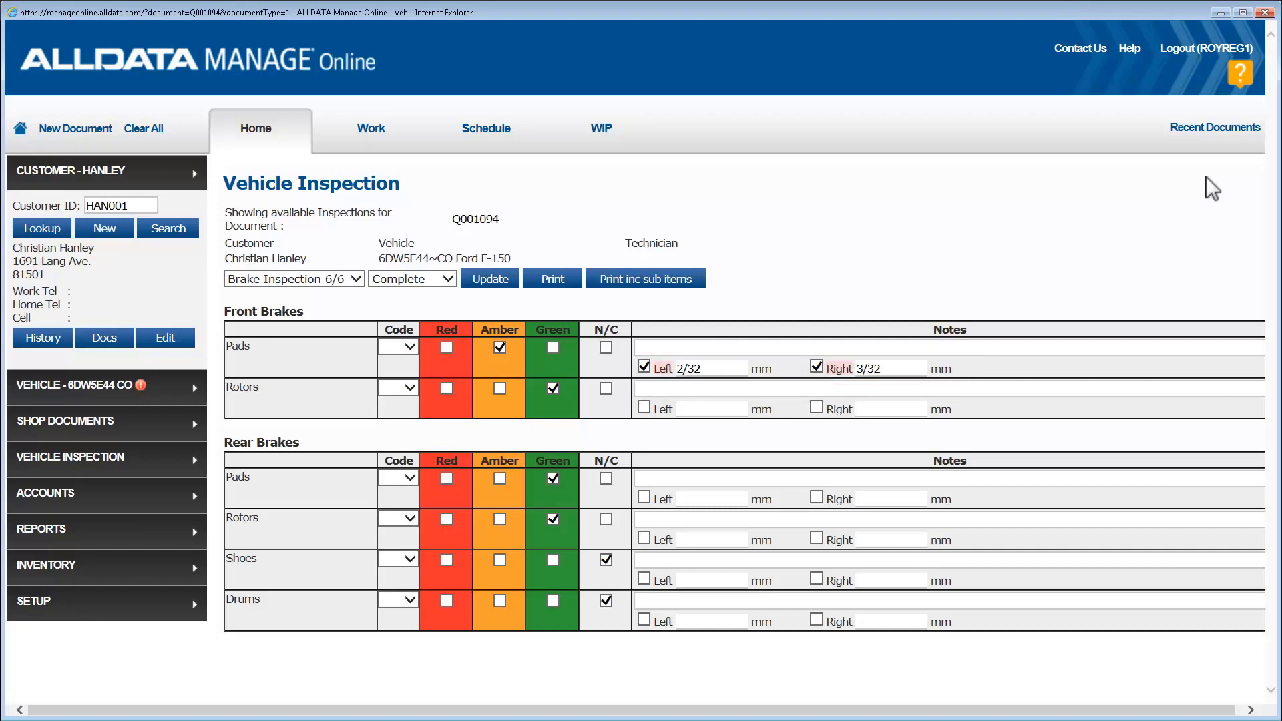
Load the other customer's work document and open its Symptoms & DTCs window
click(293, 279)
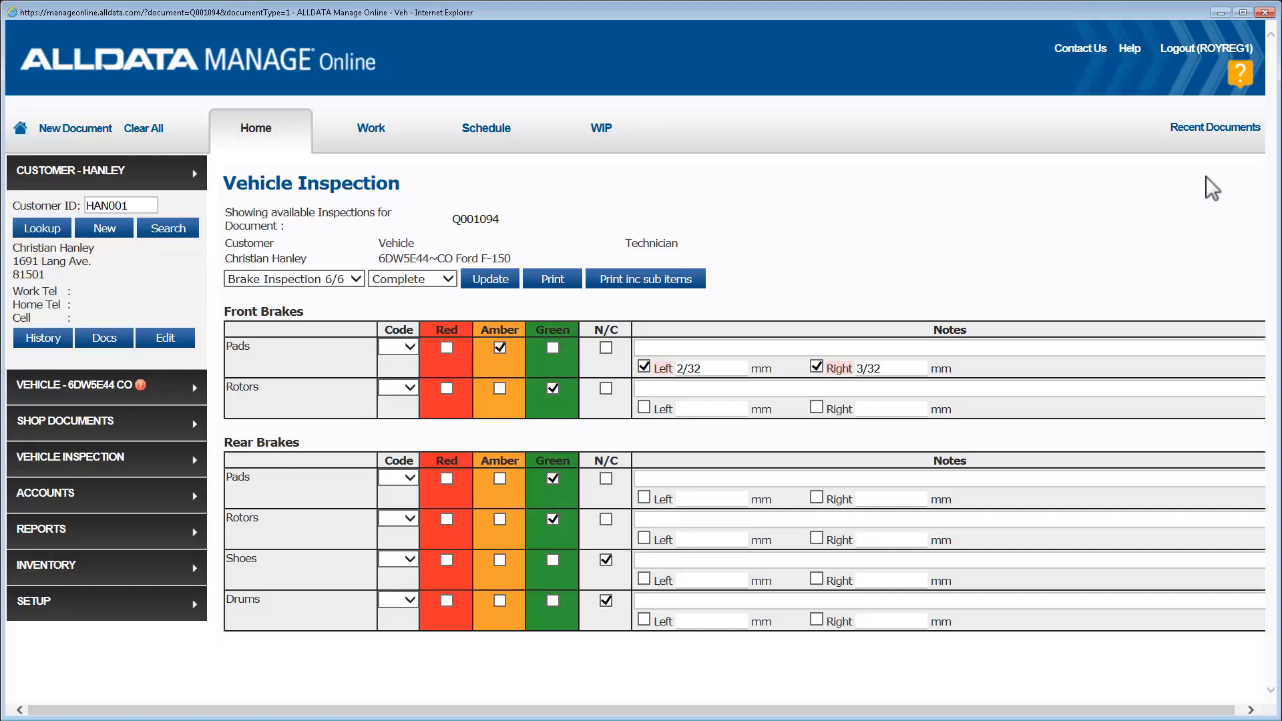
click(370, 129)
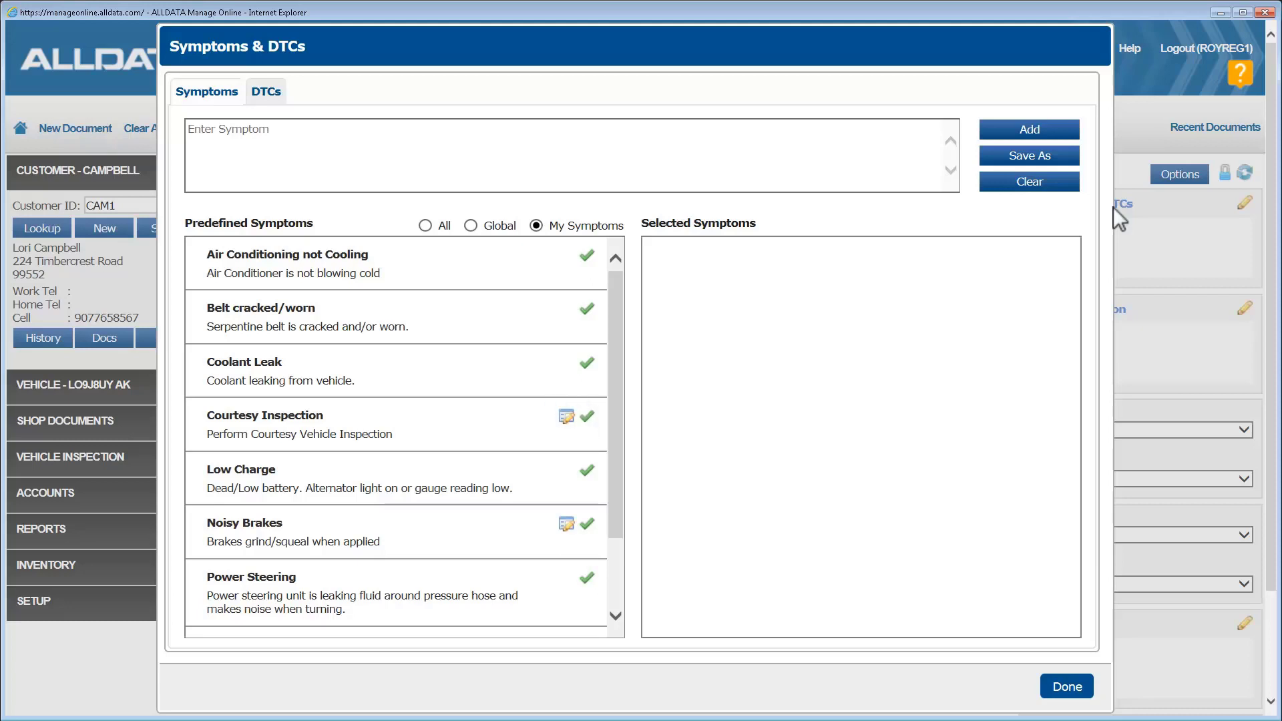
Add the Courtesy Inspection symptom to Q001096, view the new inspection, then clear the workspace
click(585, 417)
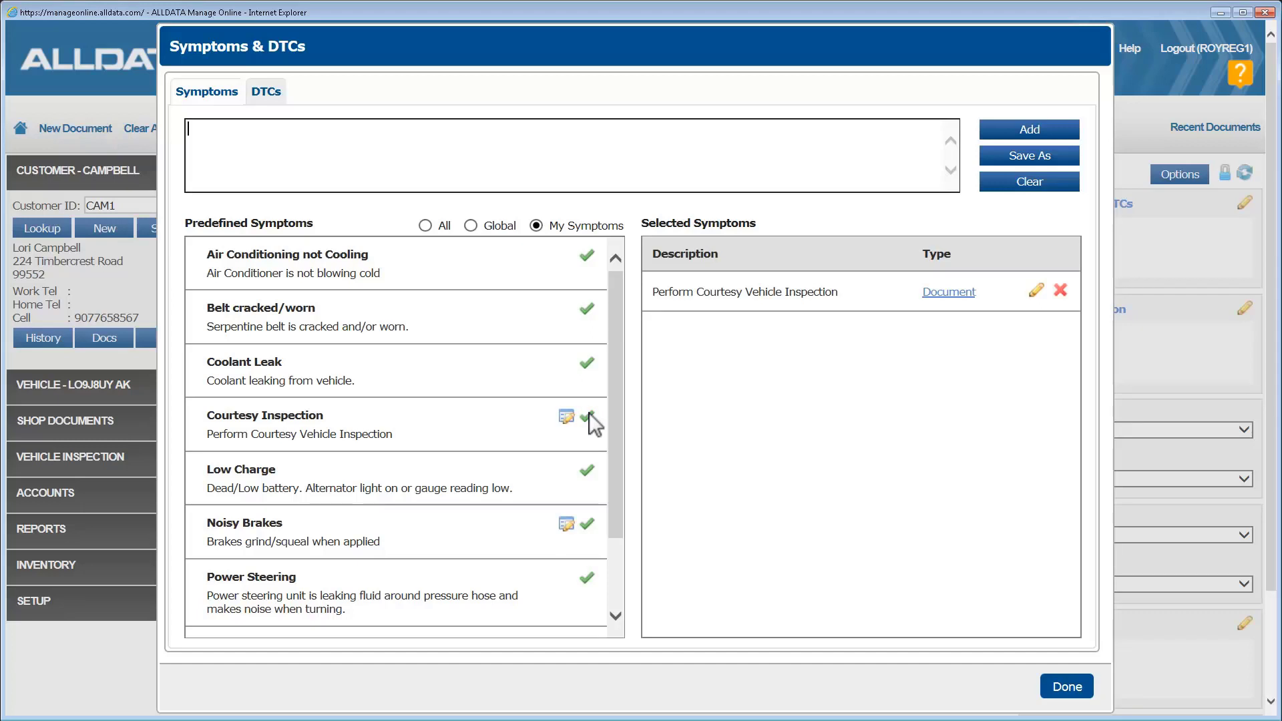
click(1066, 687)
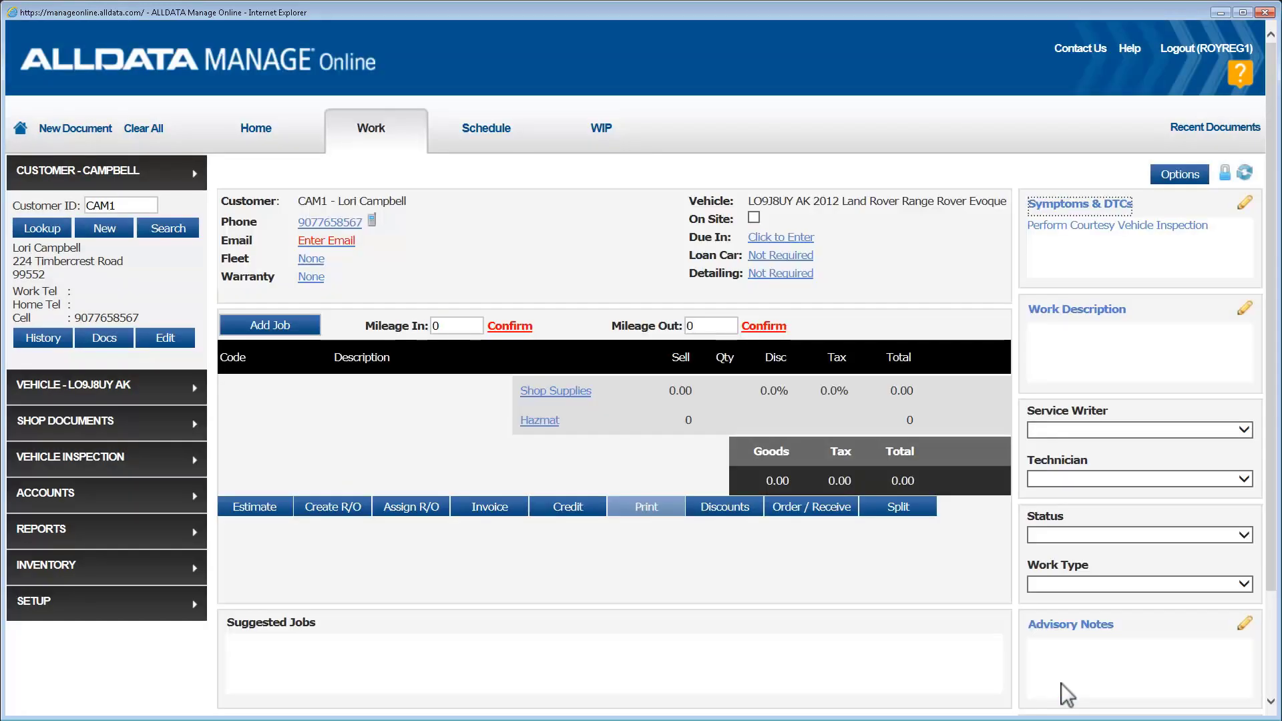
click(253, 507)
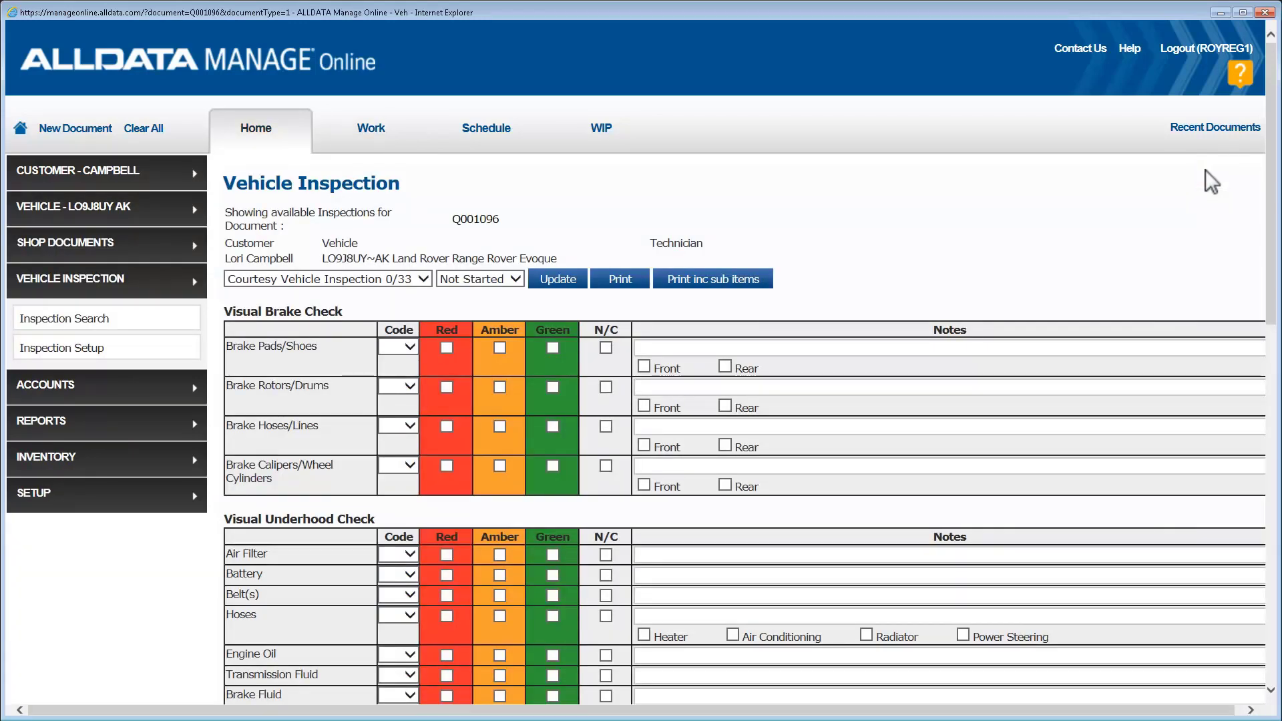
click(370, 129)
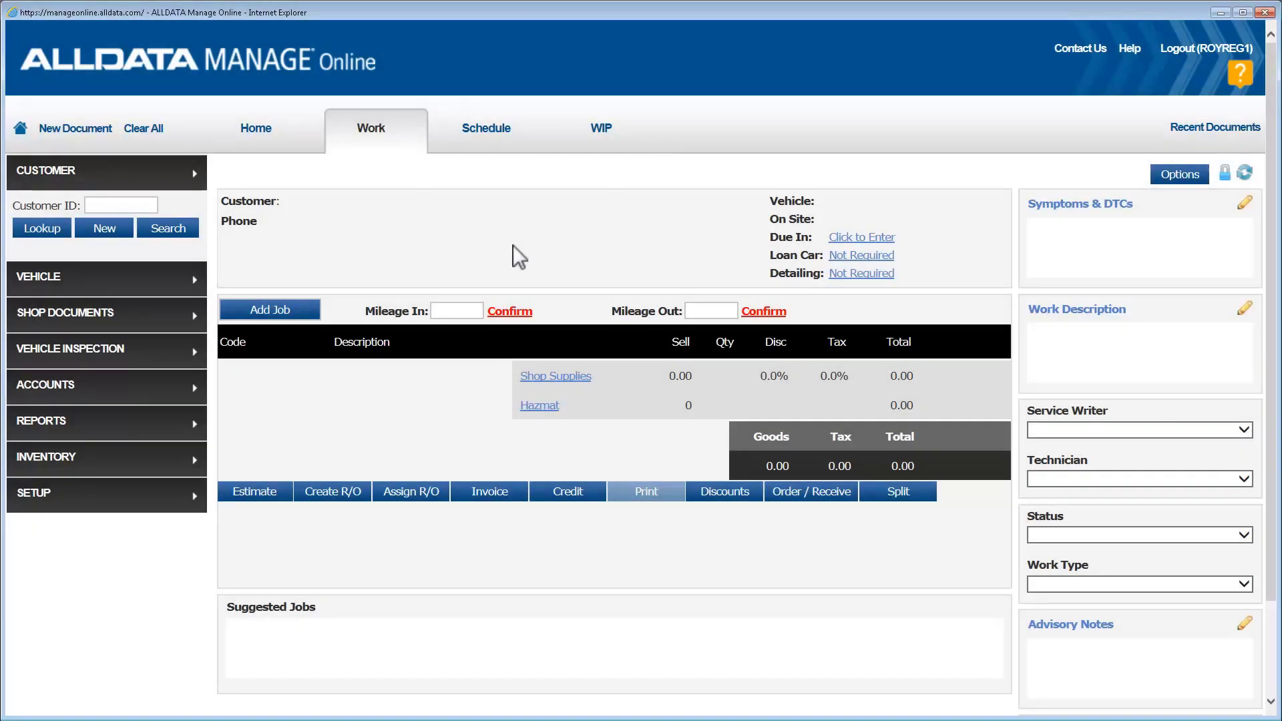
Use Inspection Search to find and open Q001096's not-started courtesy inspection
click(70, 278)
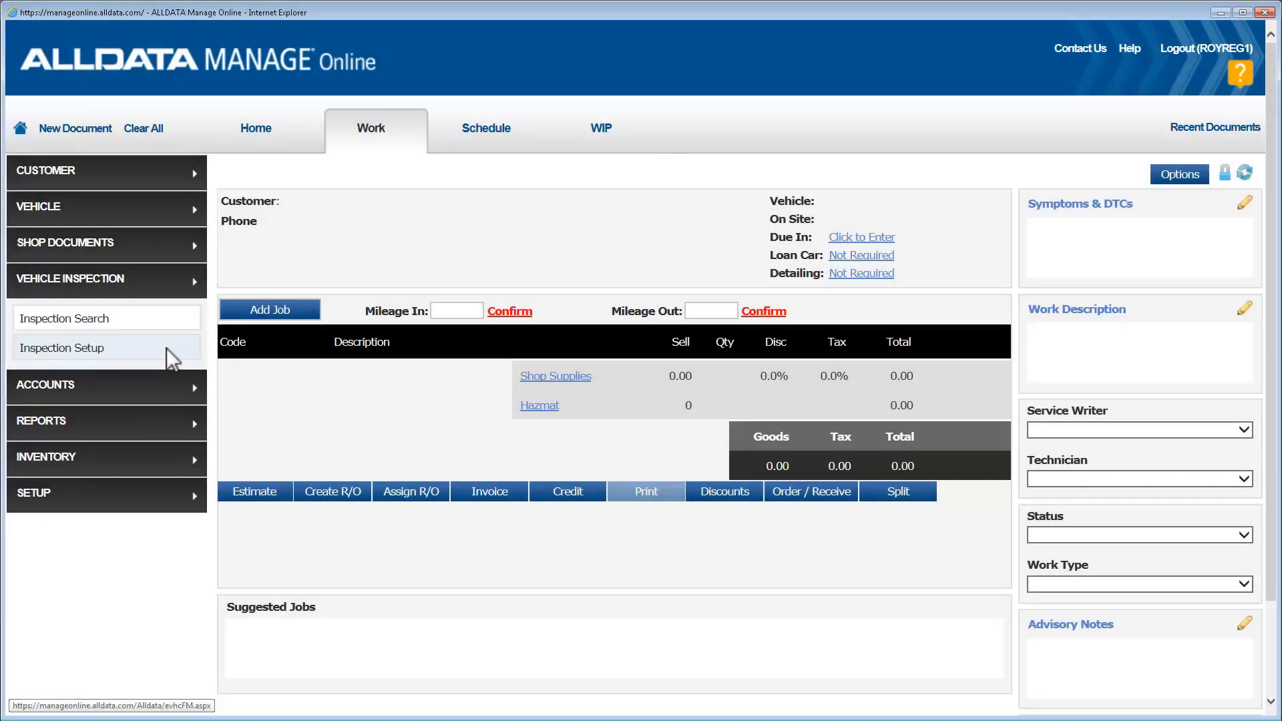
click(63, 318)
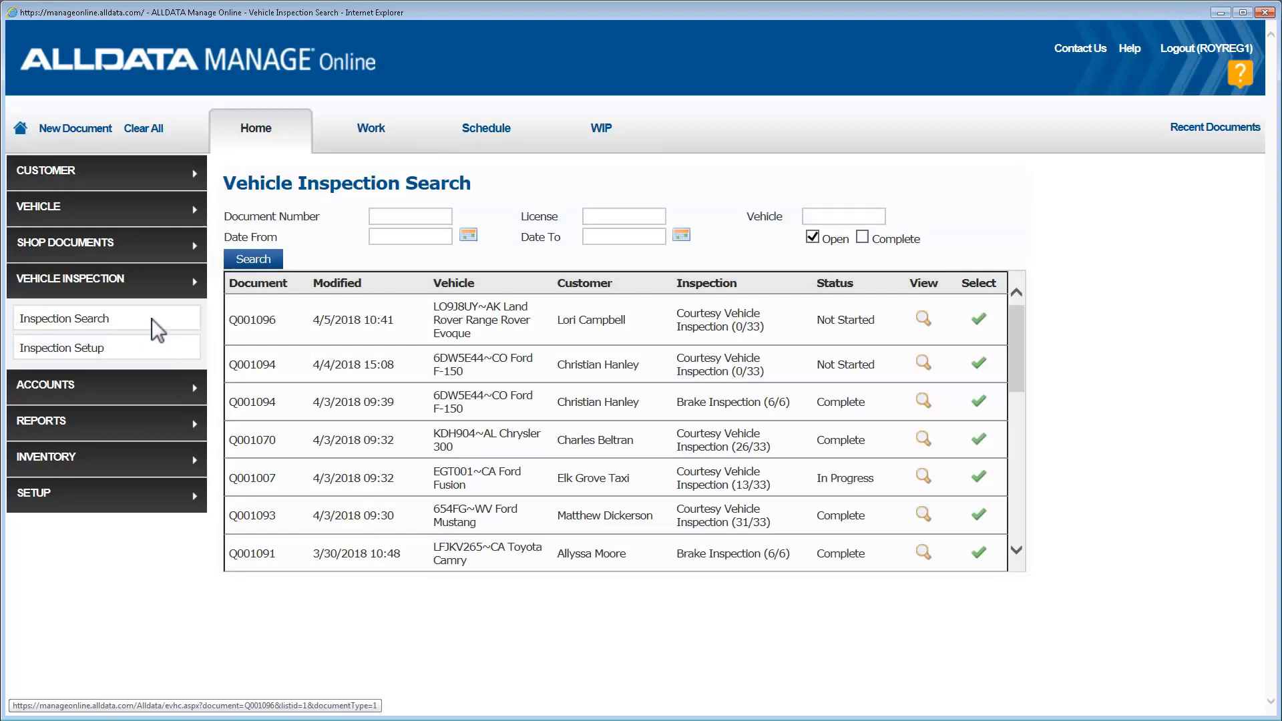
click(923, 317)
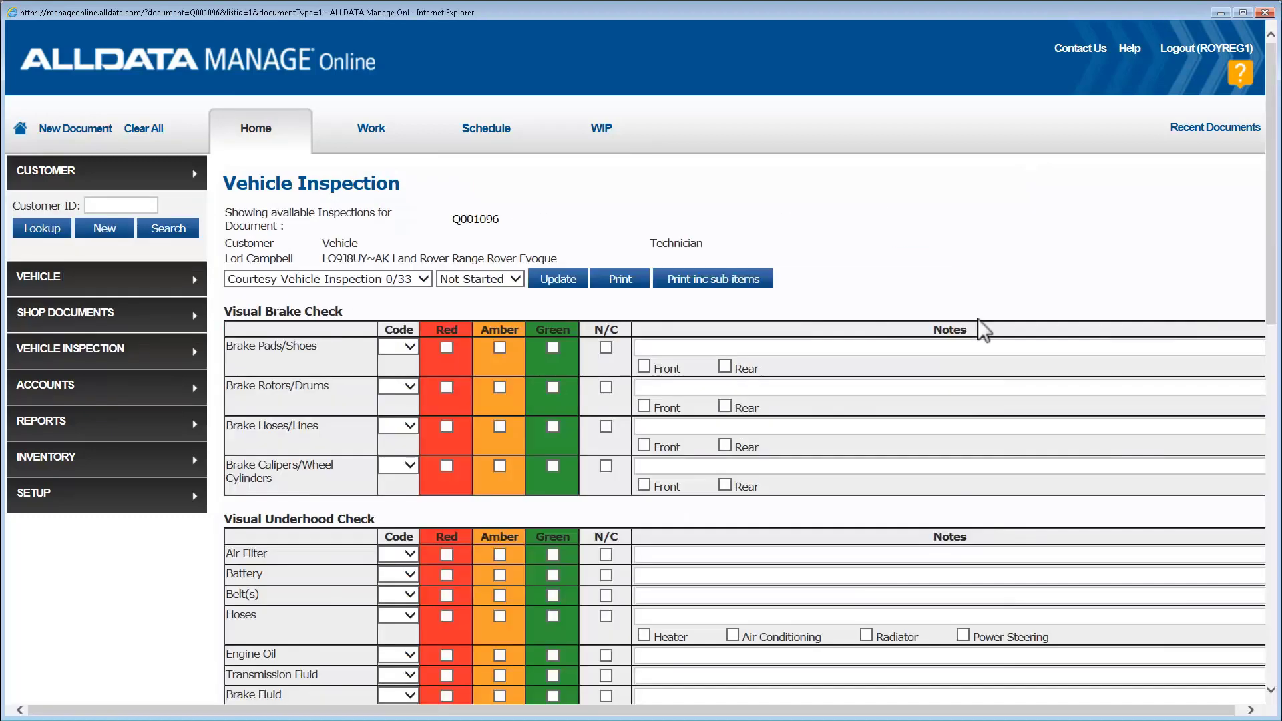